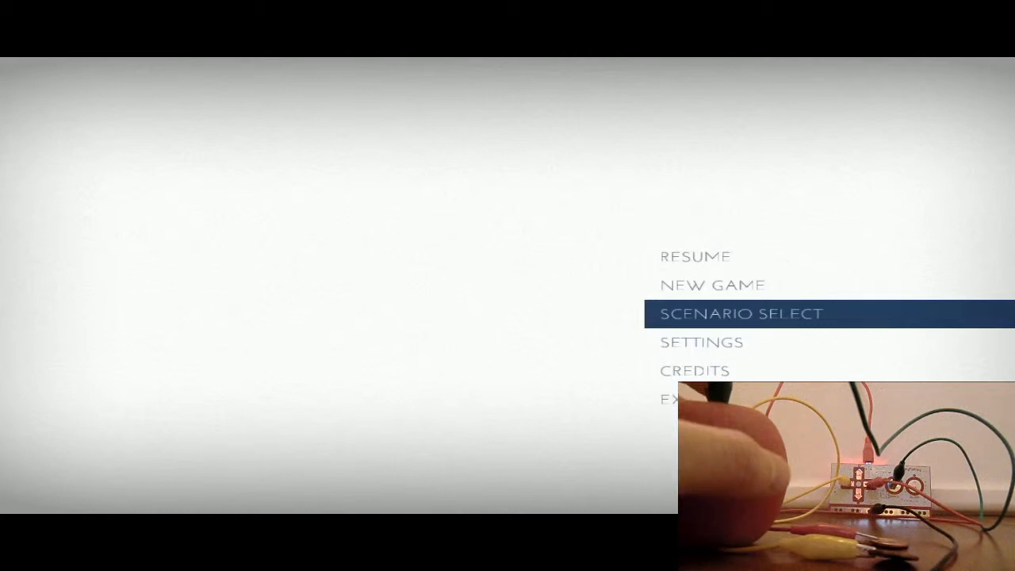
- Choose Scenario Select from the main menu to show the scenario list
{"action": "left_click", "coordinate": [742, 315]}
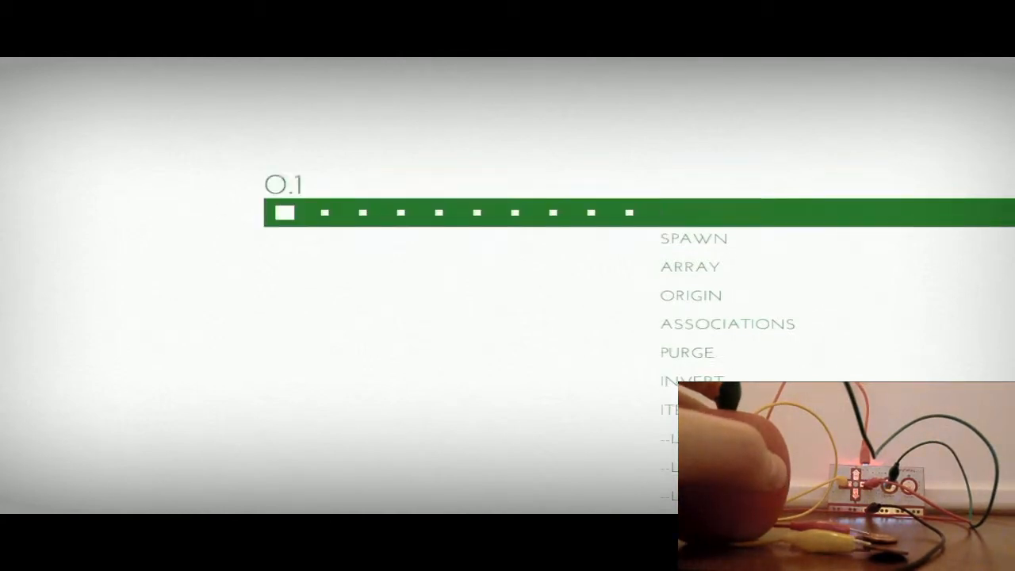